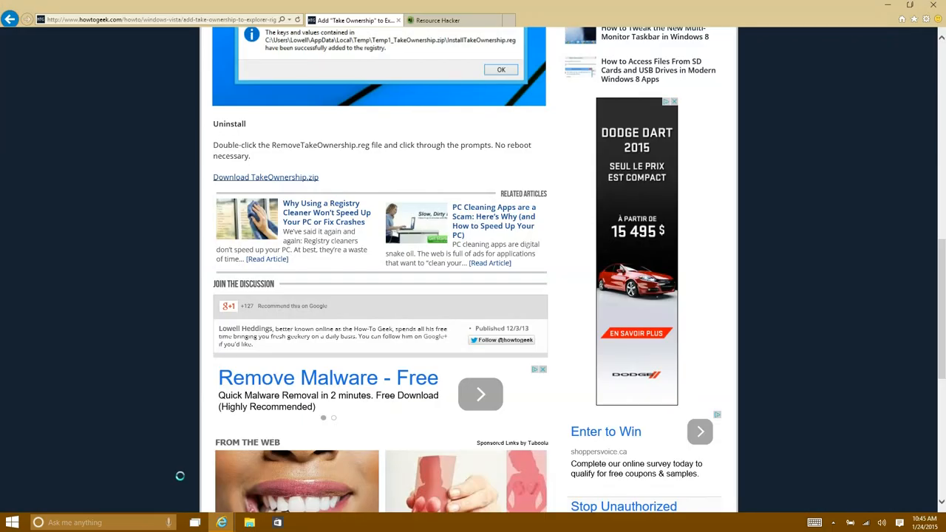
Run InstallTakeOwnership from the TakeOwnership archive and approve adding its registry entries.
click(266, 177)
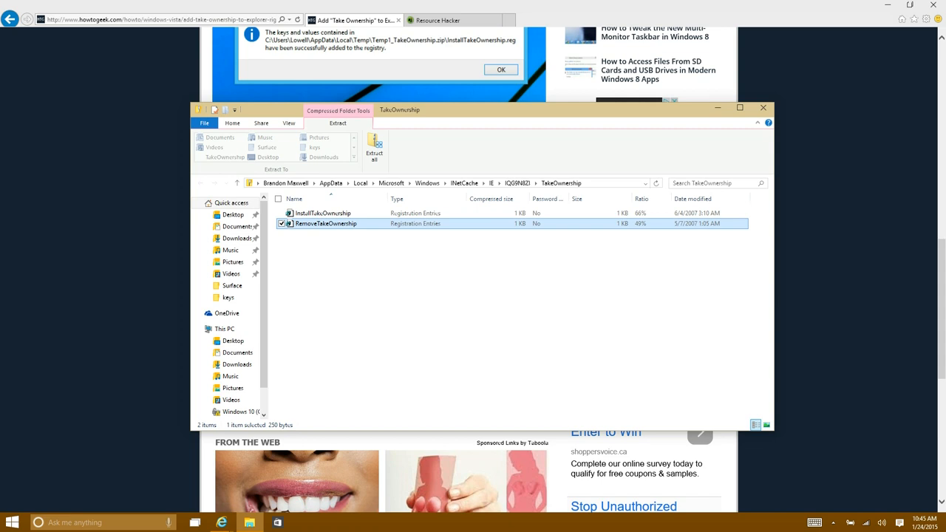
double_click(322, 213)
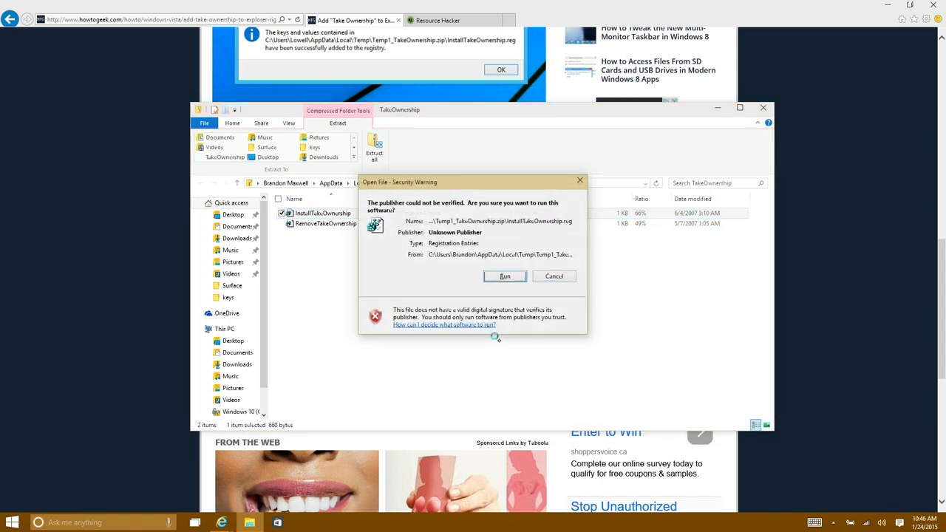
click(505, 276)
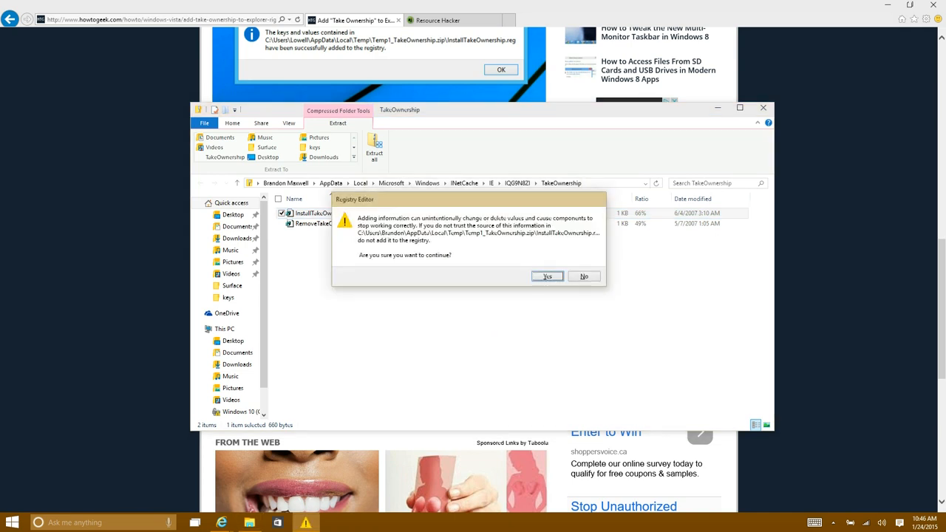
click(546, 276)
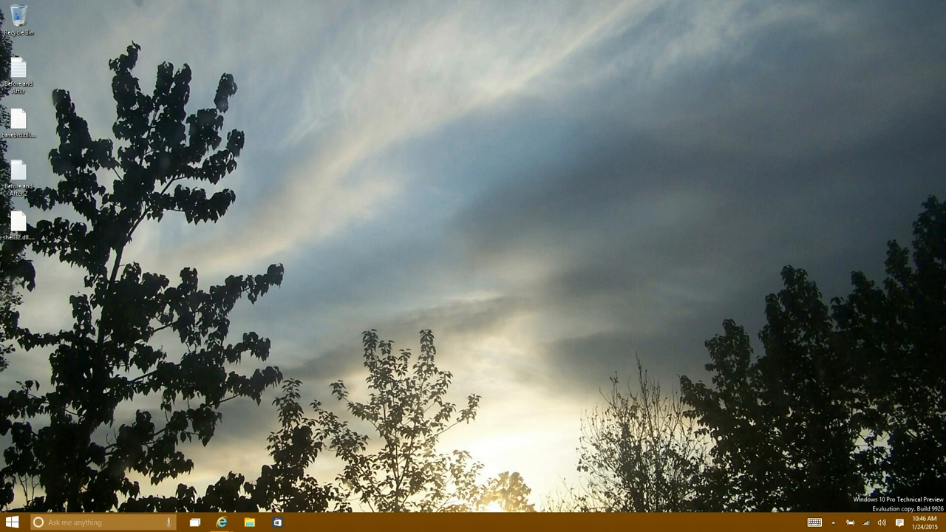
Back up basebrd.dll.mui as basebrd.dll - Copy.mui in C:\Windows\Branding\Basebrd\en-US, using the path from the notes.
double_click(20, 83)
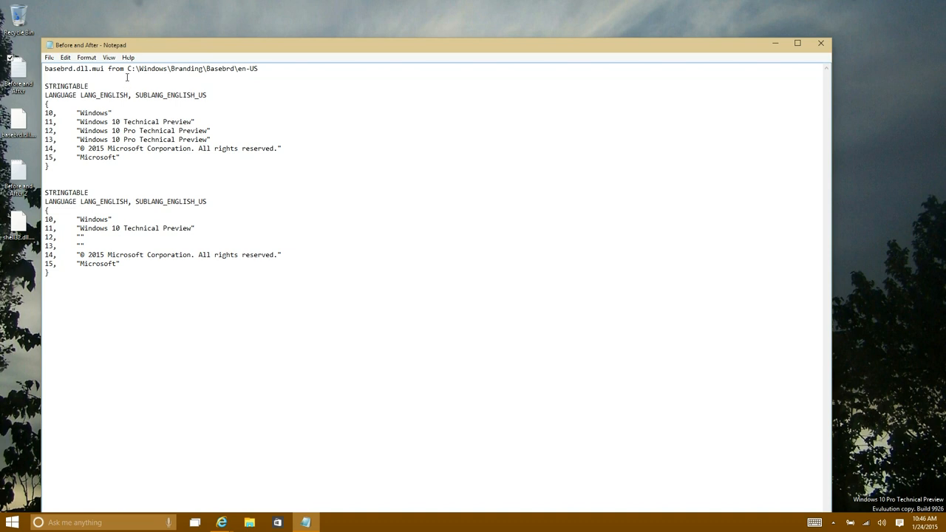
drag(127, 68, 257, 68)
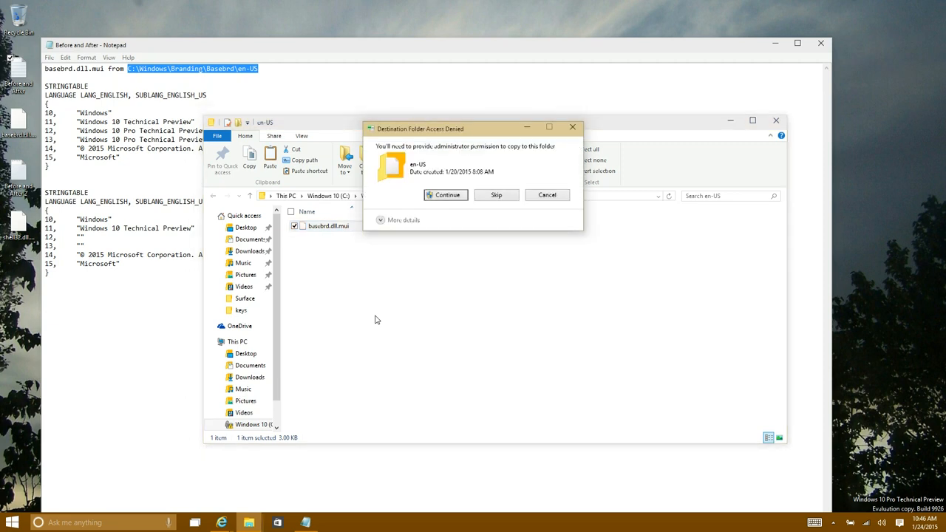
click(447, 195)
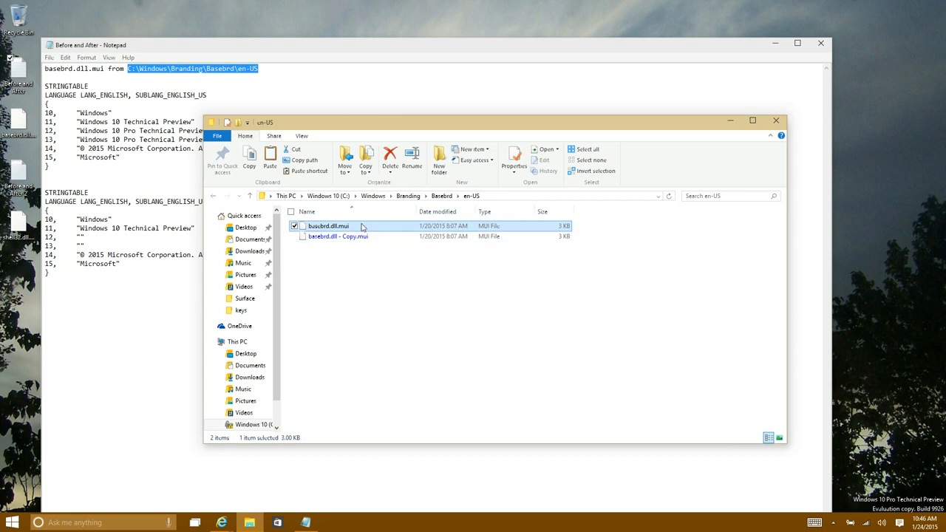
right_click(328, 225)
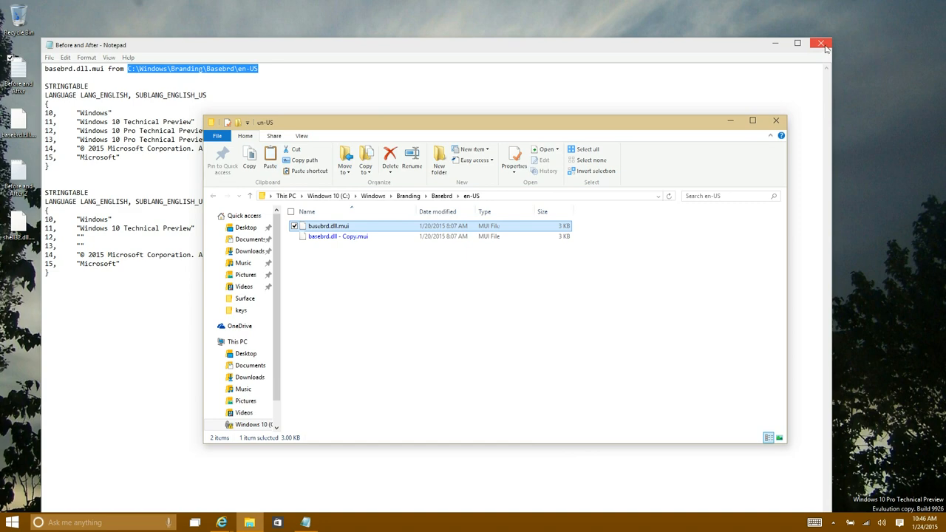
click(821, 44)
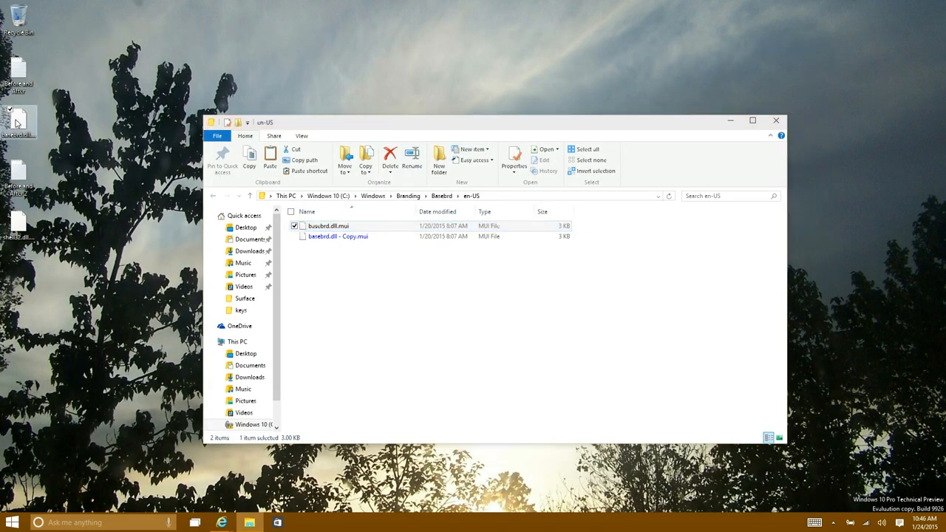
Move the modified basebrd.dll.mui from the desktop into en-US, replacing the original file.
drag(328, 224, 414, 283)
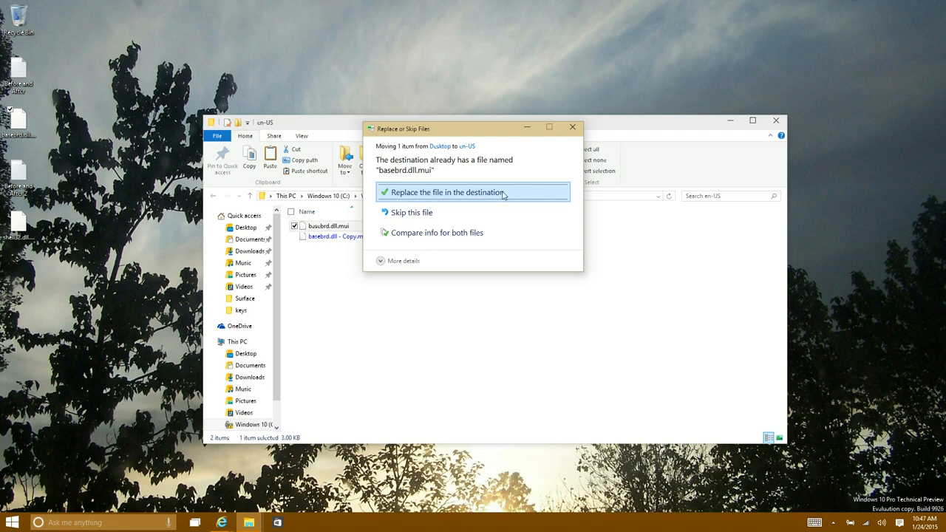
click(446, 192)
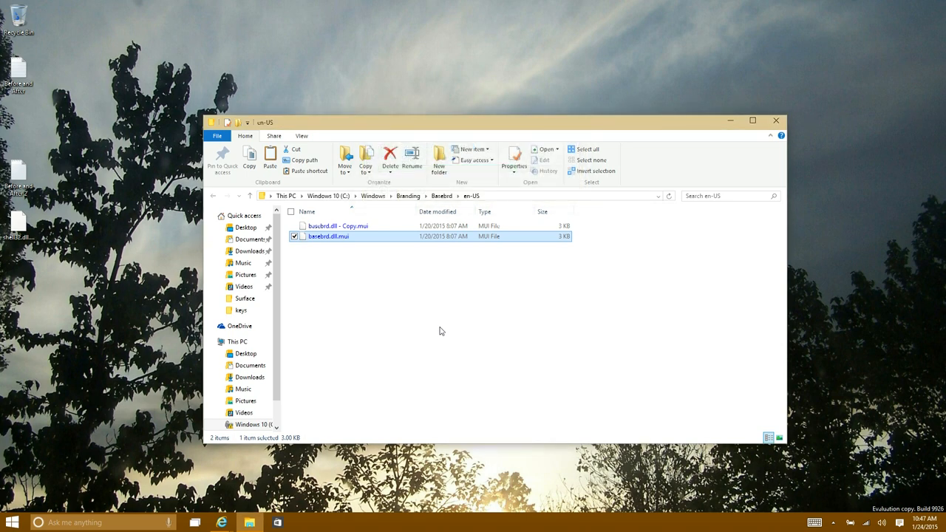
click(408, 319)
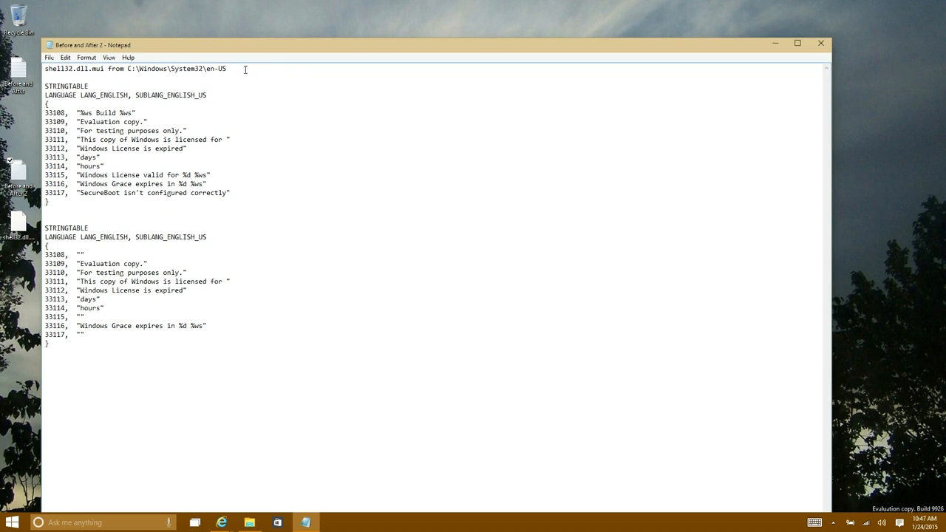
Back up shell32.dll.mui in C:\Windows\System32\en-US and start renaming the original to shell32.dll.mui.OLD.
drag(127, 68, 228, 68)
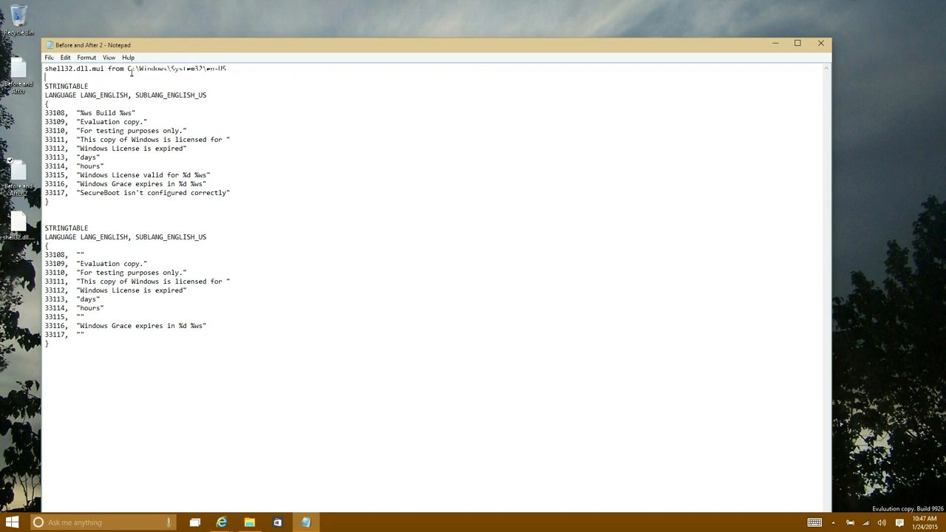
drag(130, 68, 227, 68)
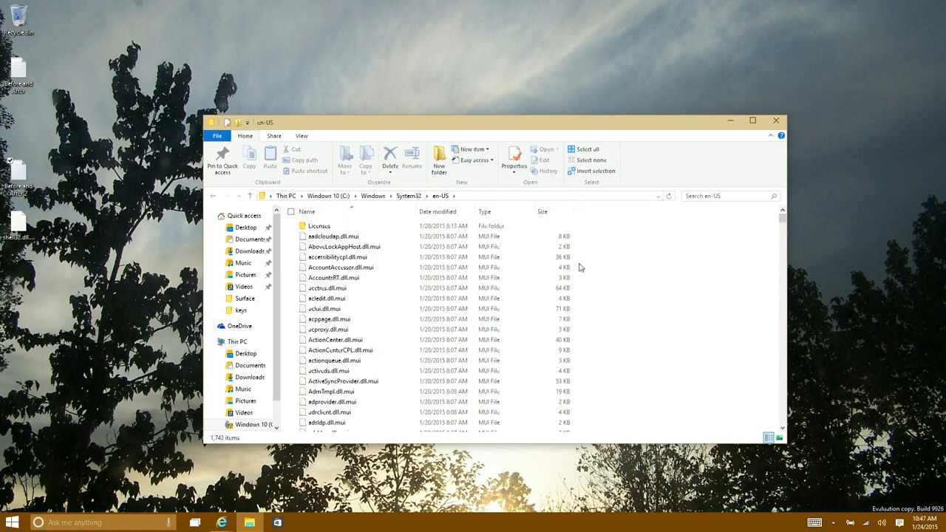
click(328, 287)
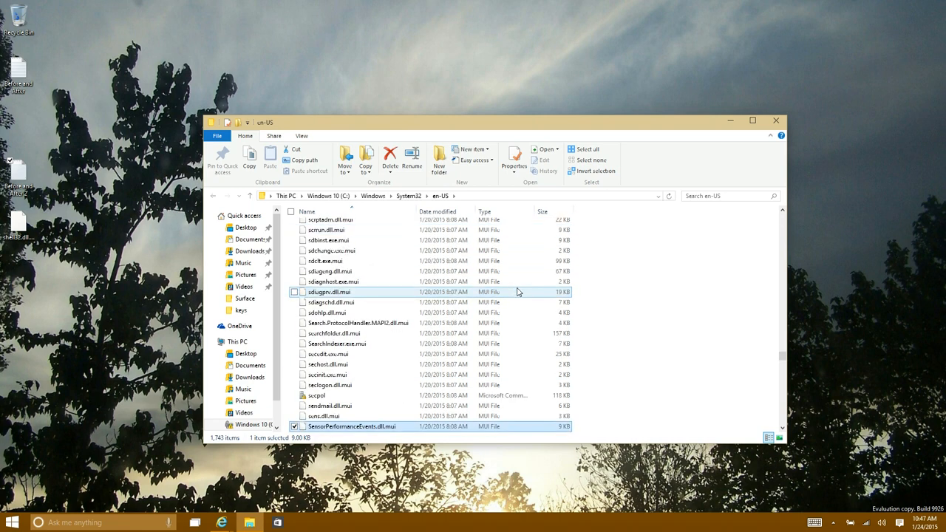
scroll(down, 3)
text(shell32.dll.mui.OLD)
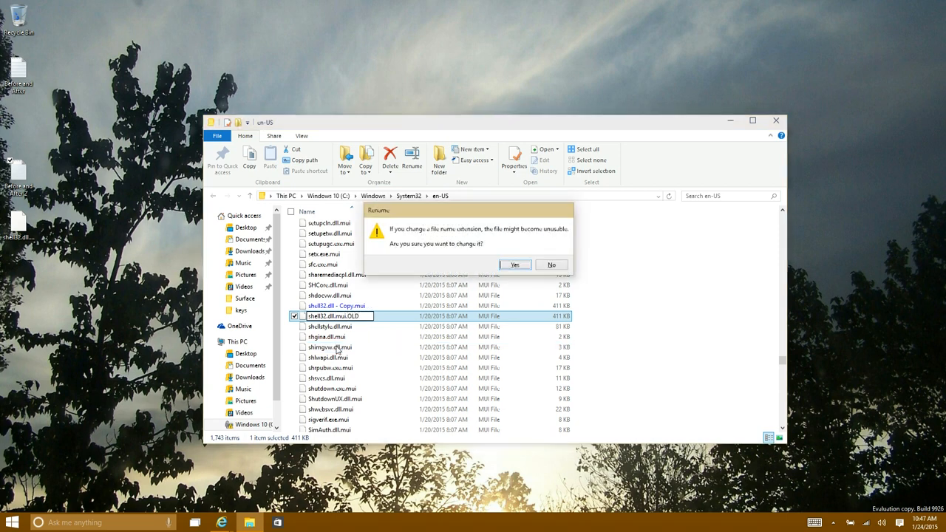
Confirm the shell32.dll.mui.OLD rename with administrator permission, abandoning the denied attempt.
click(514, 265)
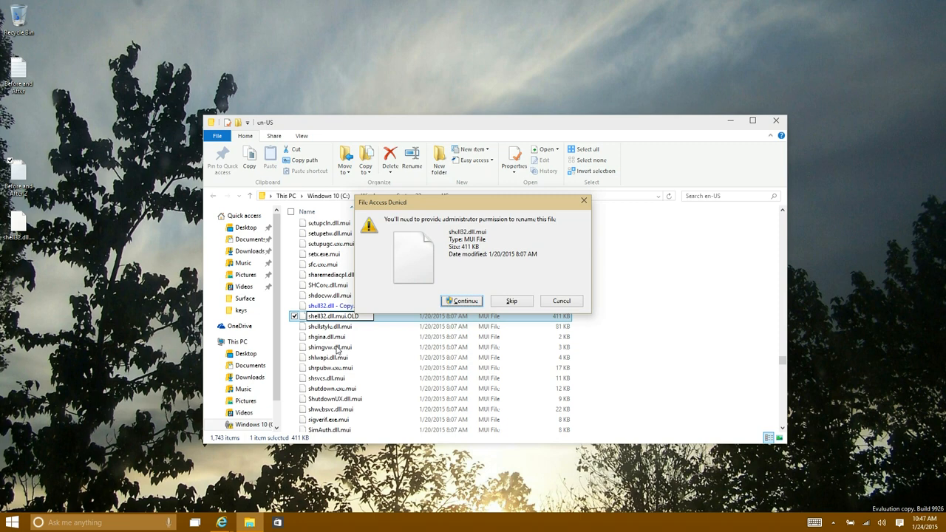
click(461, 302)
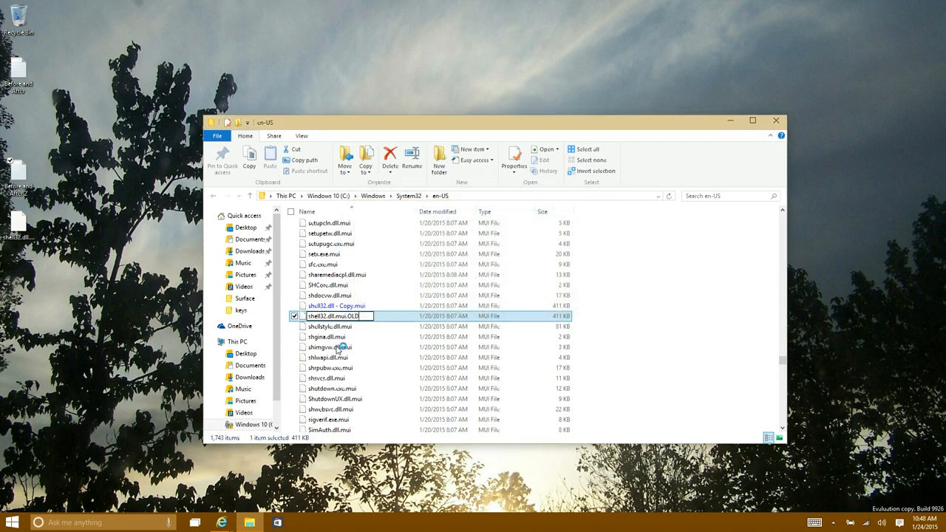
key(enter)
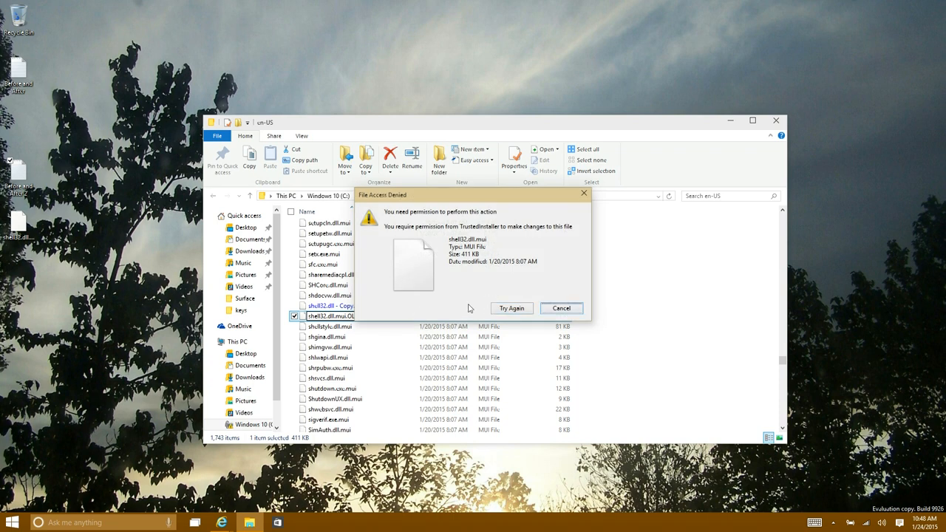
click(560, 309)
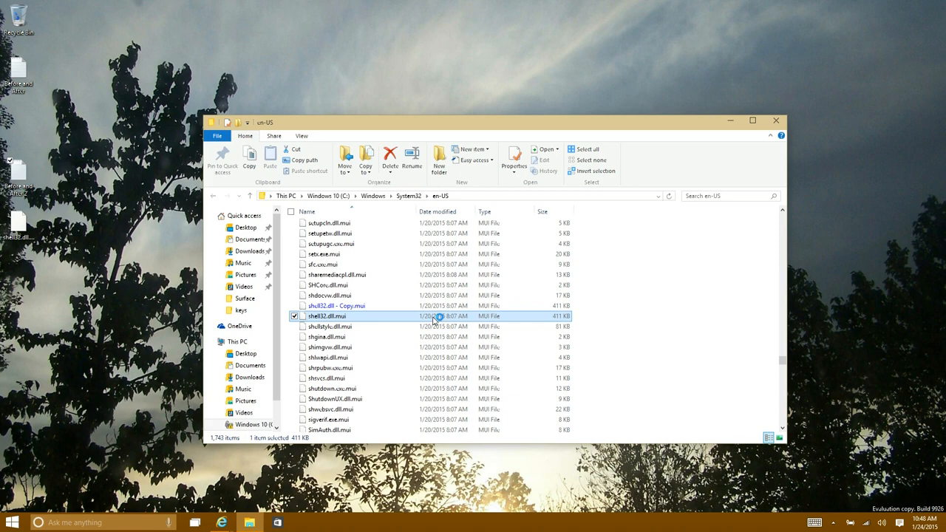
mouse_move(364, 319)
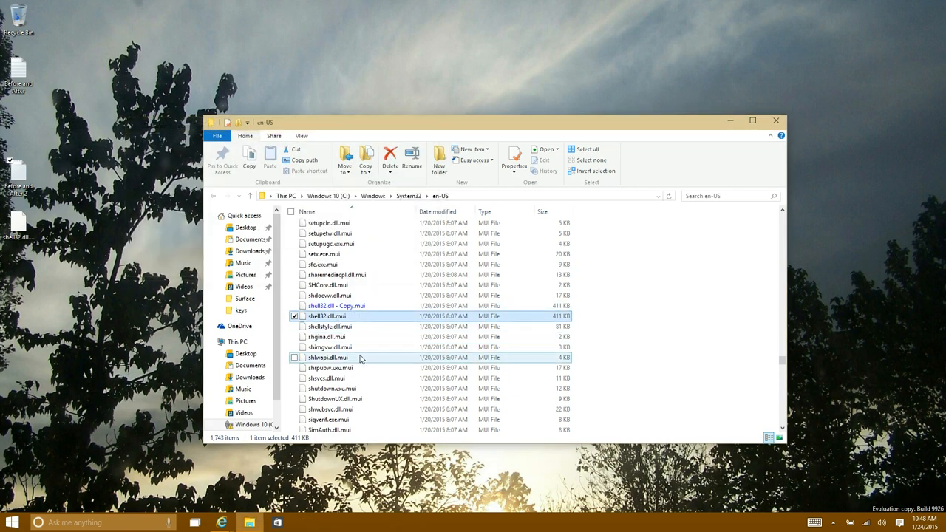
Rename the original to shell32.dll.mui.OLD and move the new shell32.dll.mui into en-US with permission granted.
click(325, 317)
text(.OLD)
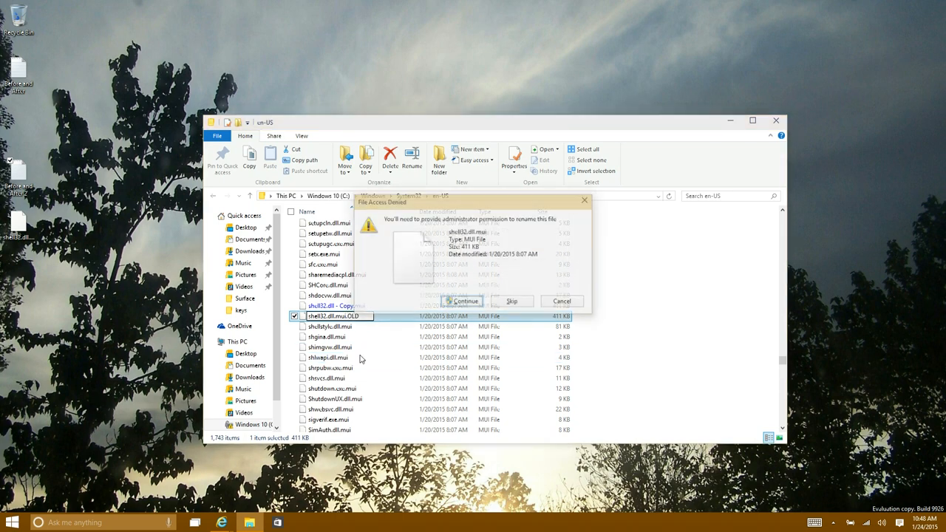
click(463, 301)
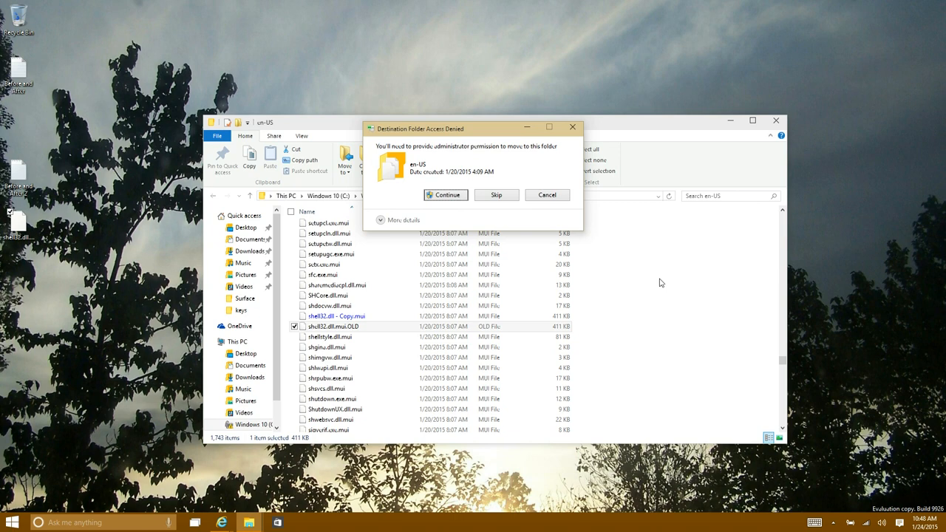
click(445, 195)
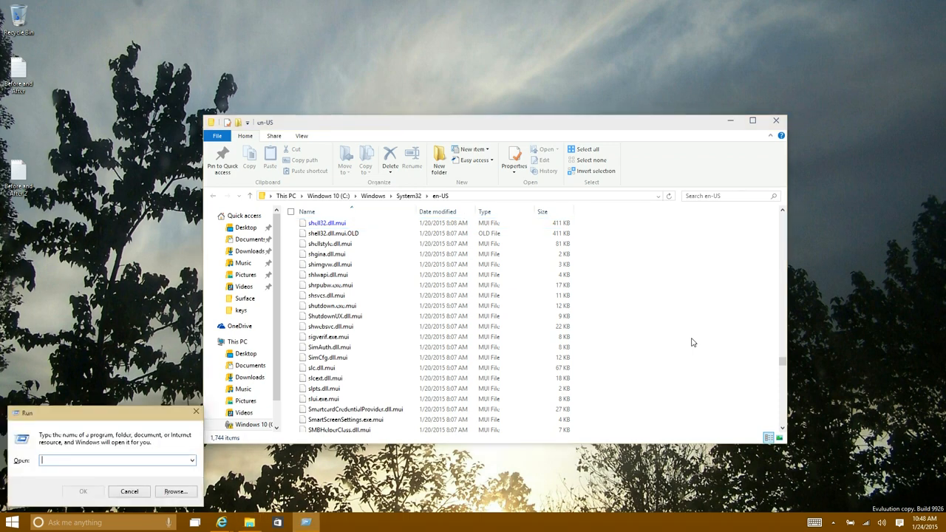
Launch Command Prompt as administrator at system32, enter mcbuilder, and dismiss the leftover Run box.
text(MD)
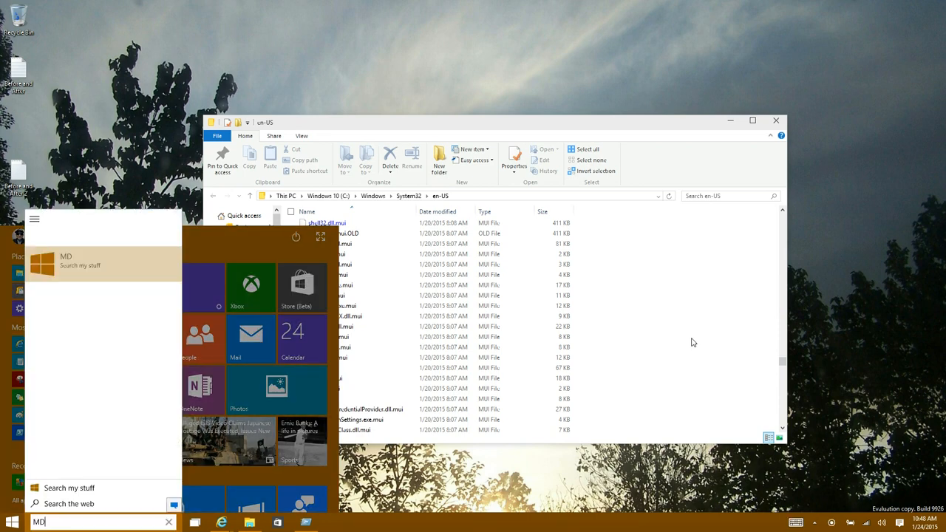
text(MD)
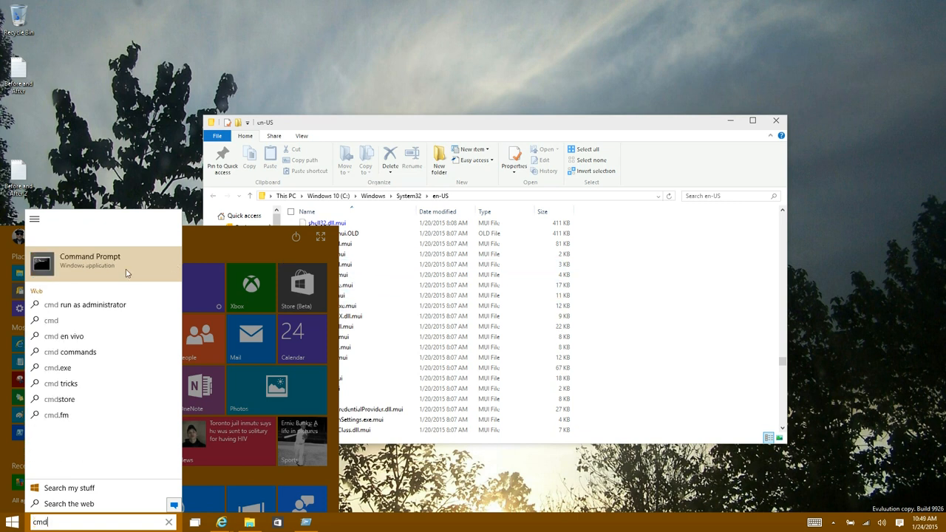
right_click(89, 260)
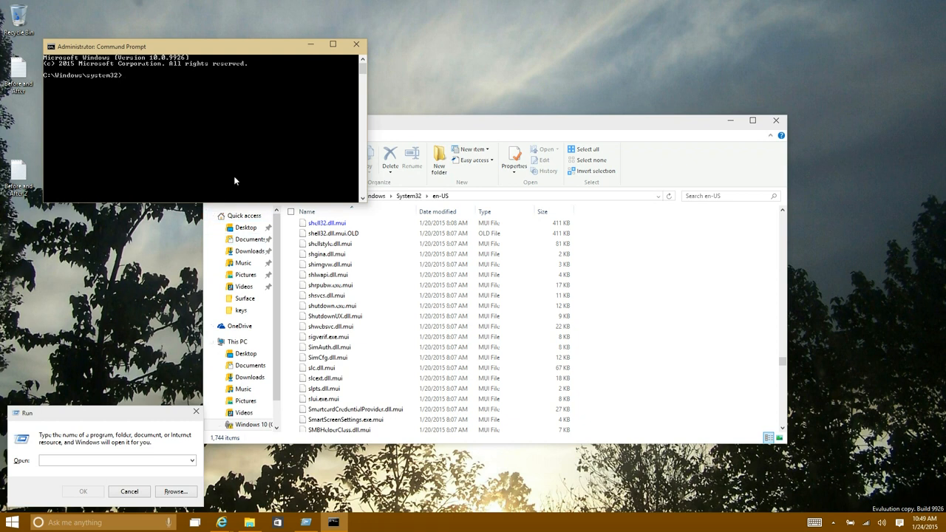
text(mcbuilder)
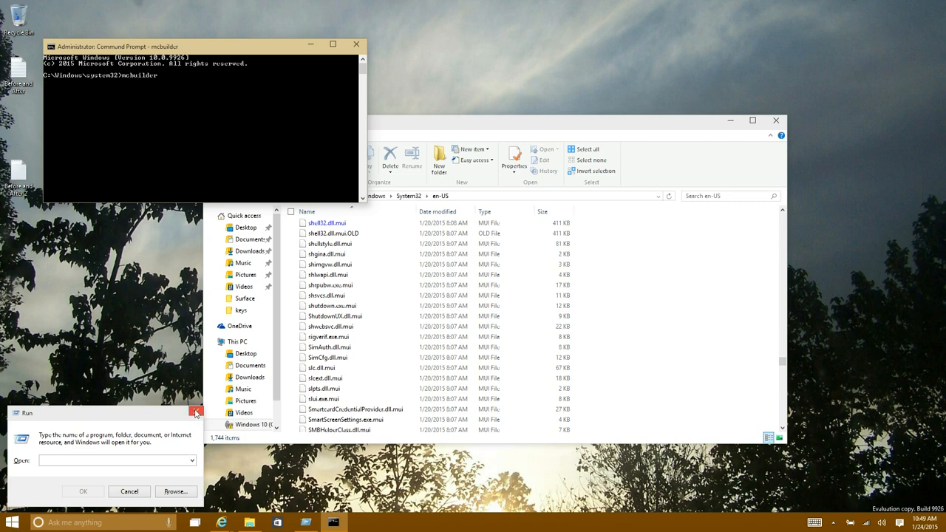
click(195, 411)
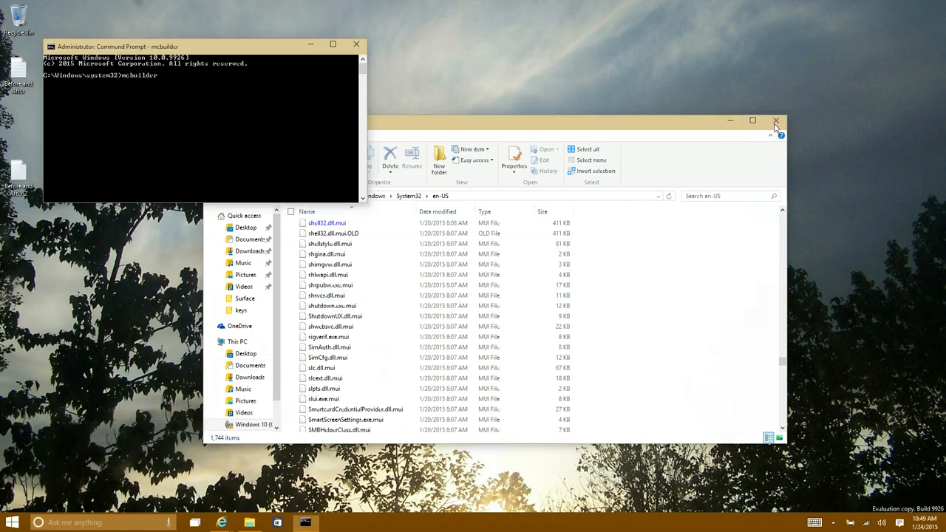
Close File Explorer and, once mcbuilder finishes, close the Command Prompt to leave a watermark-free desktop.
click(776, 121)
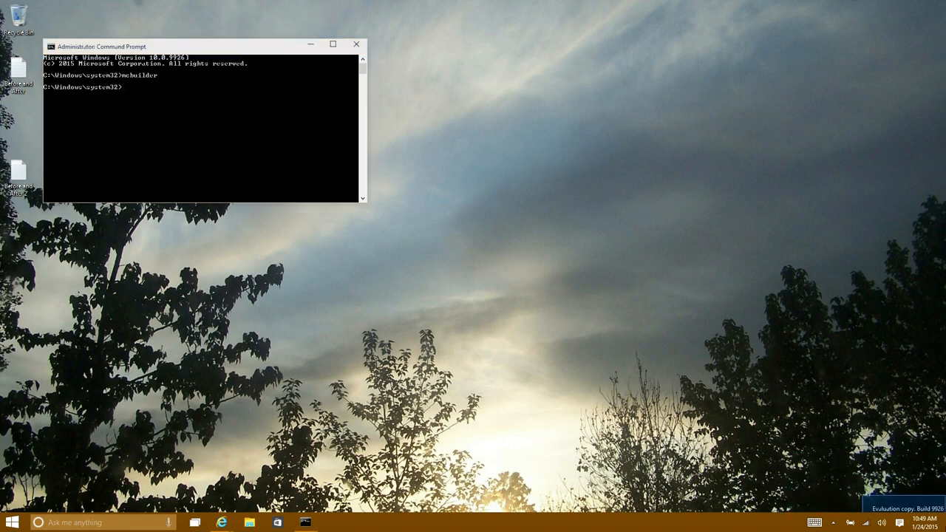
mouse_move(594, 405)
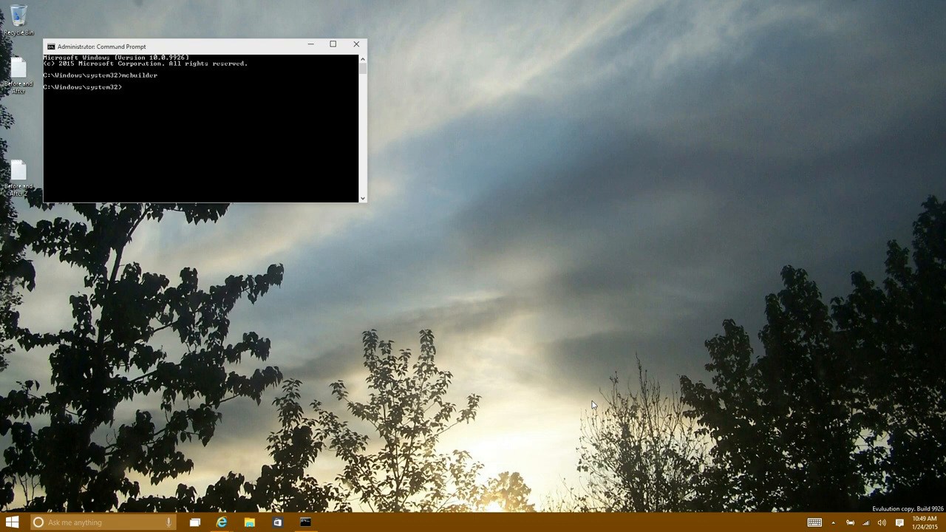
click(358, 45)
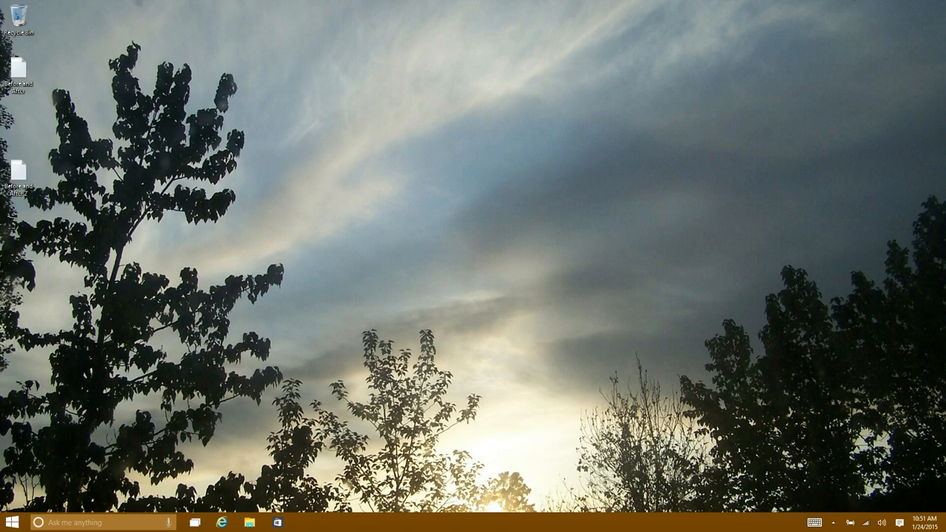
text(sy)
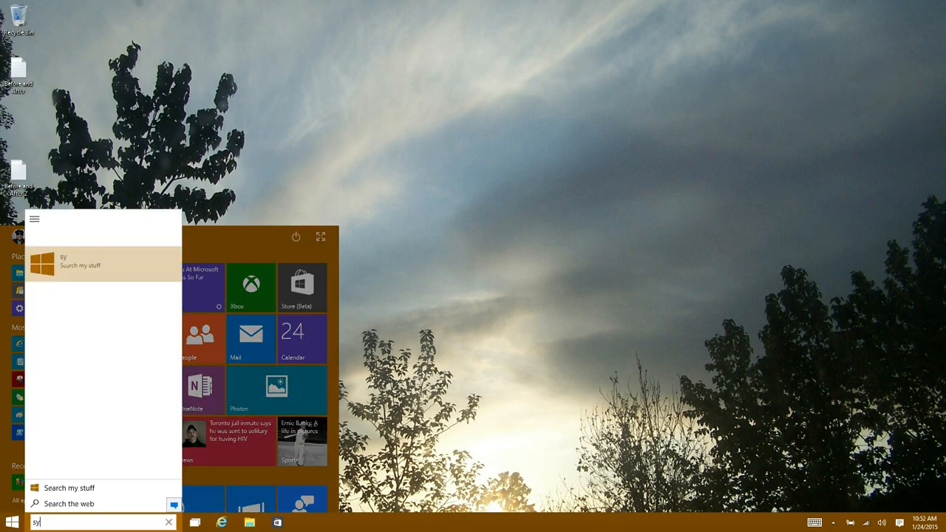
click(103, 265)
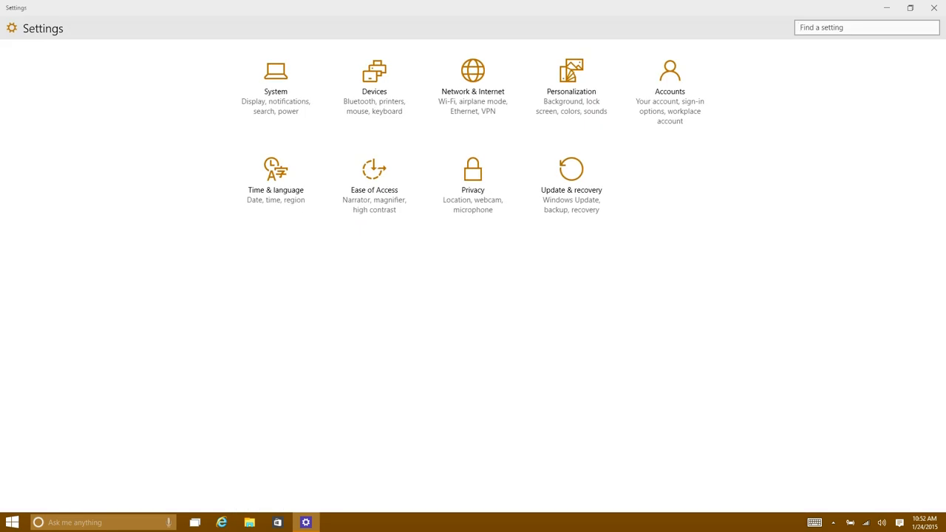
click(274, 82)
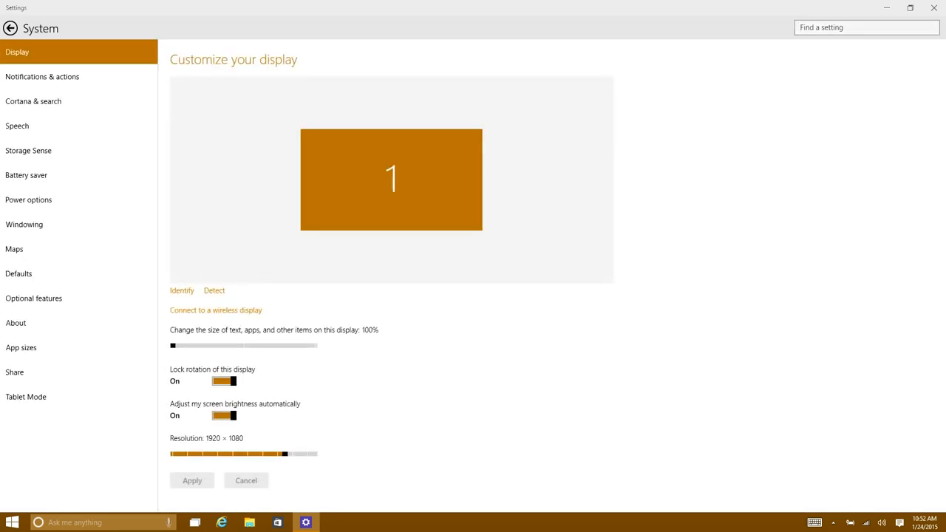
click(15, 322)
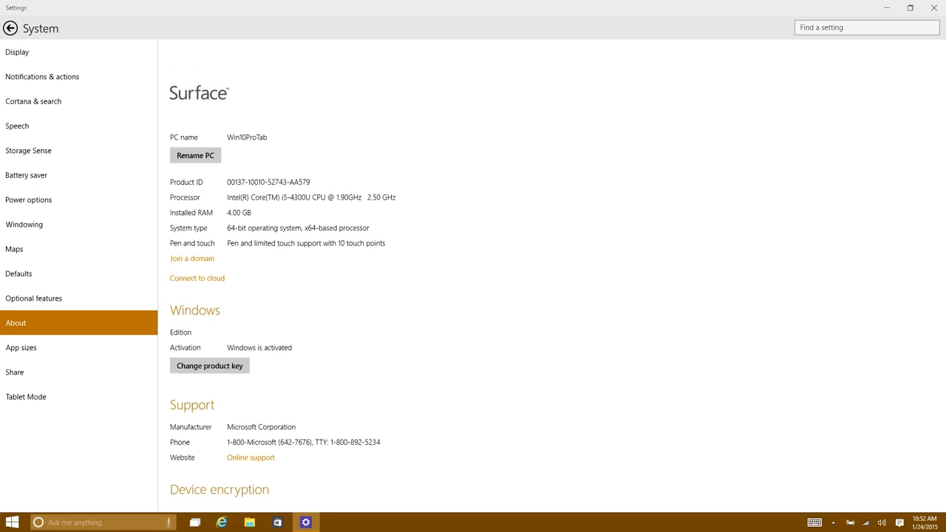
scroll(down, 3)
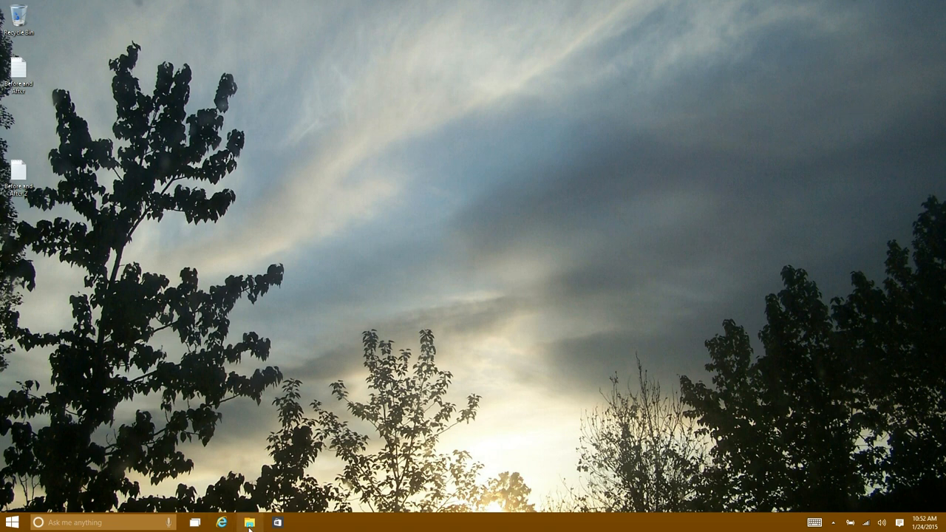
click(250, 523)
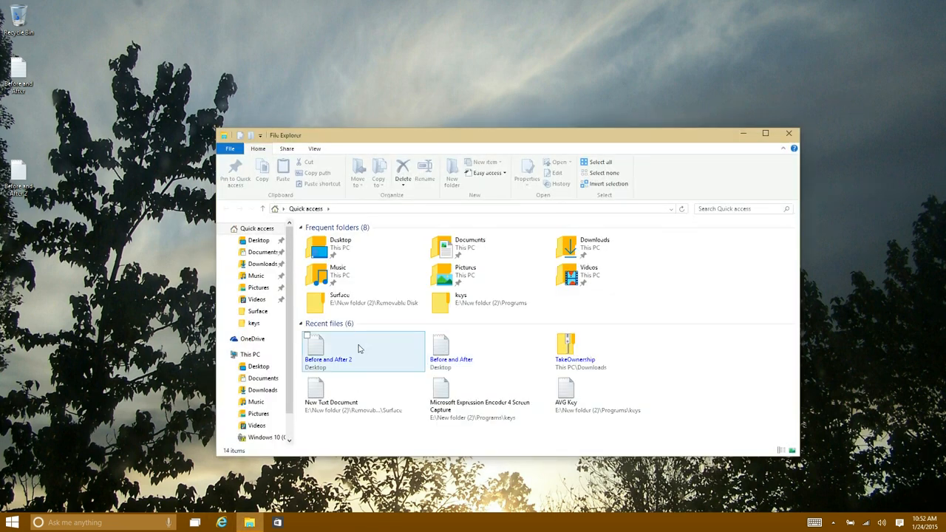
click(248, 355)
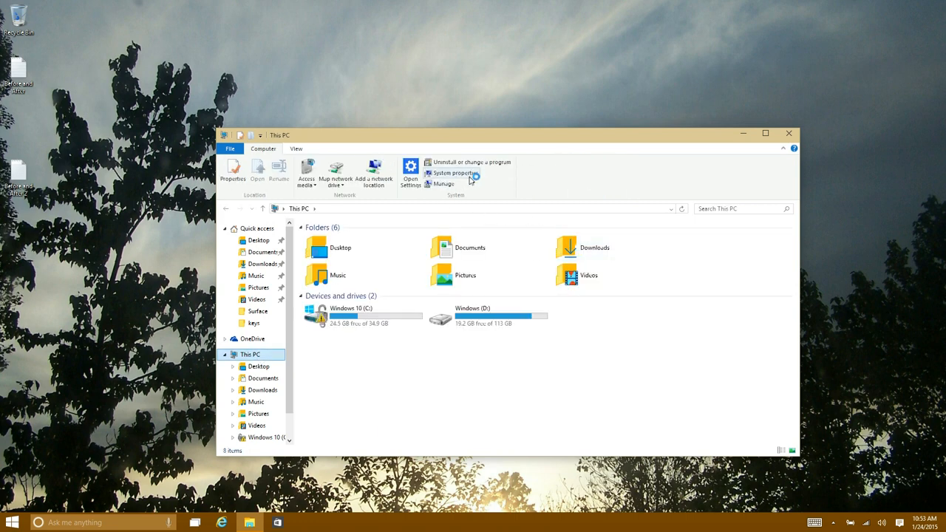
click(456, 173)
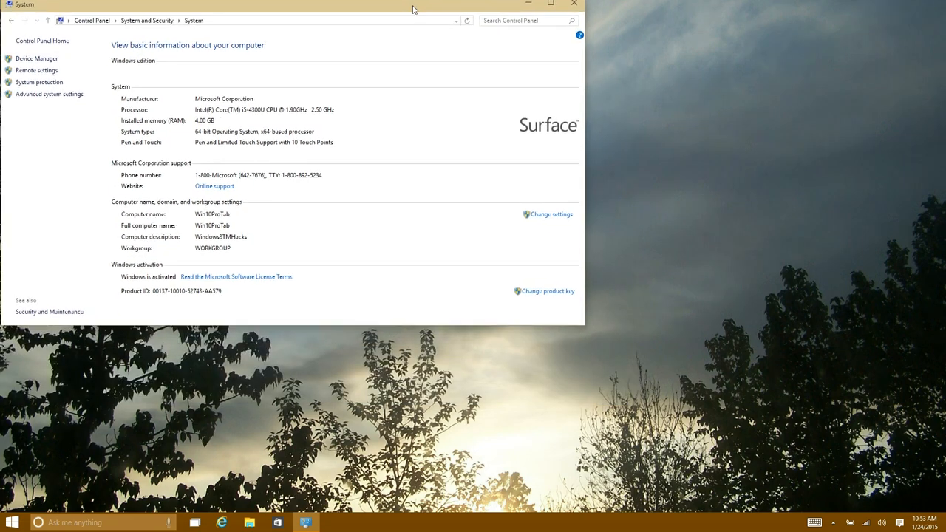
click(573, 3)
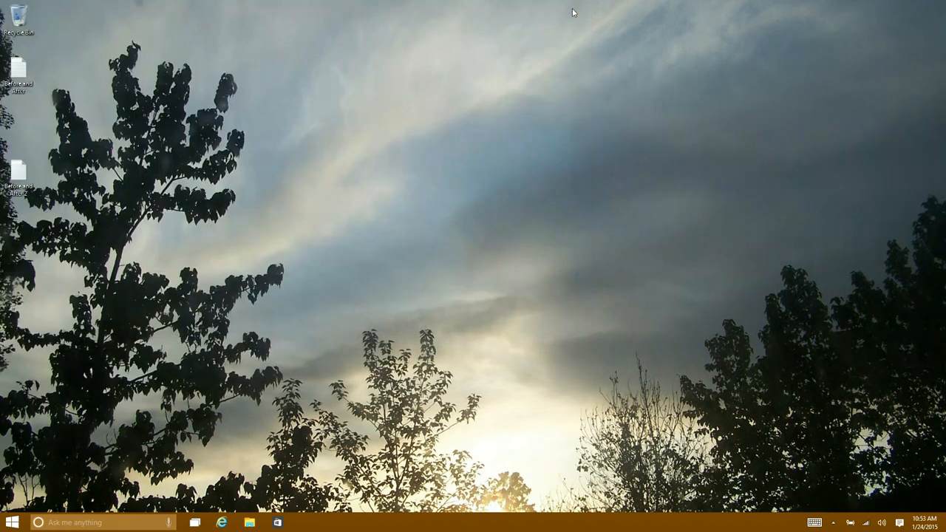
mouse_move(501, 103)
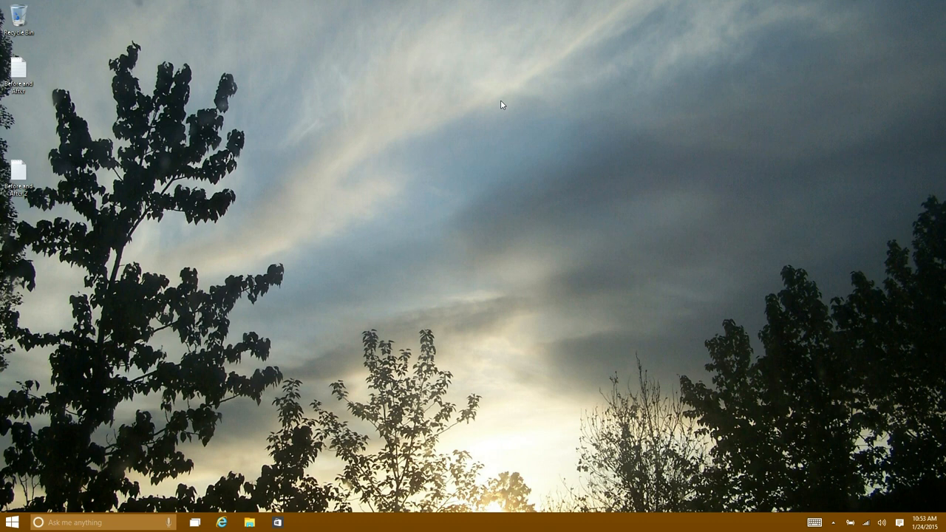